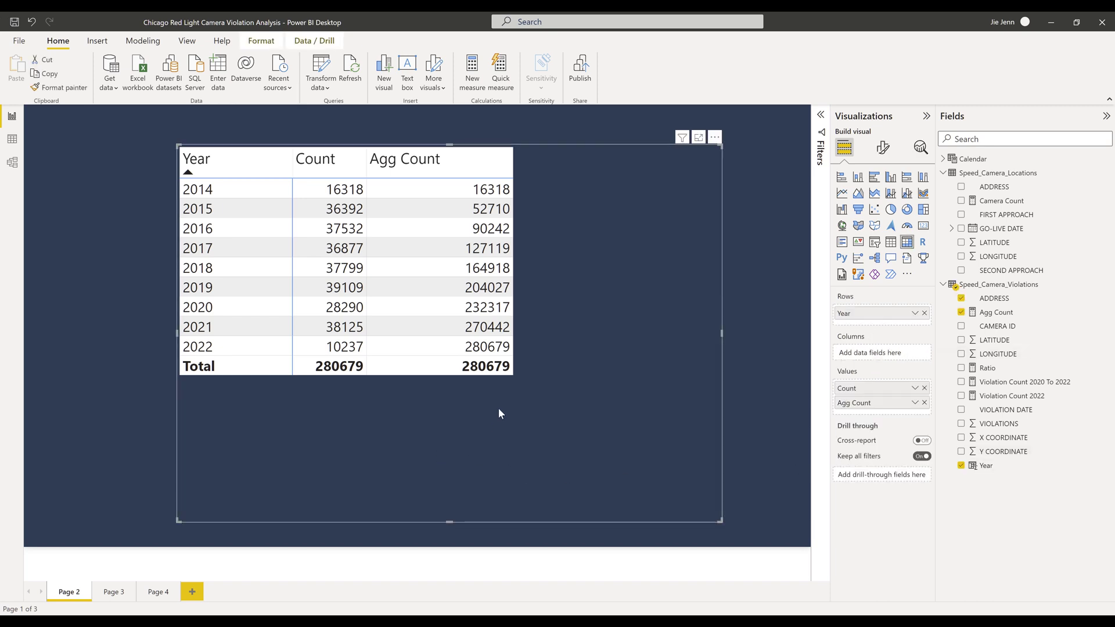
{"action": "mouse_move", "coordinate": [156, 402]}
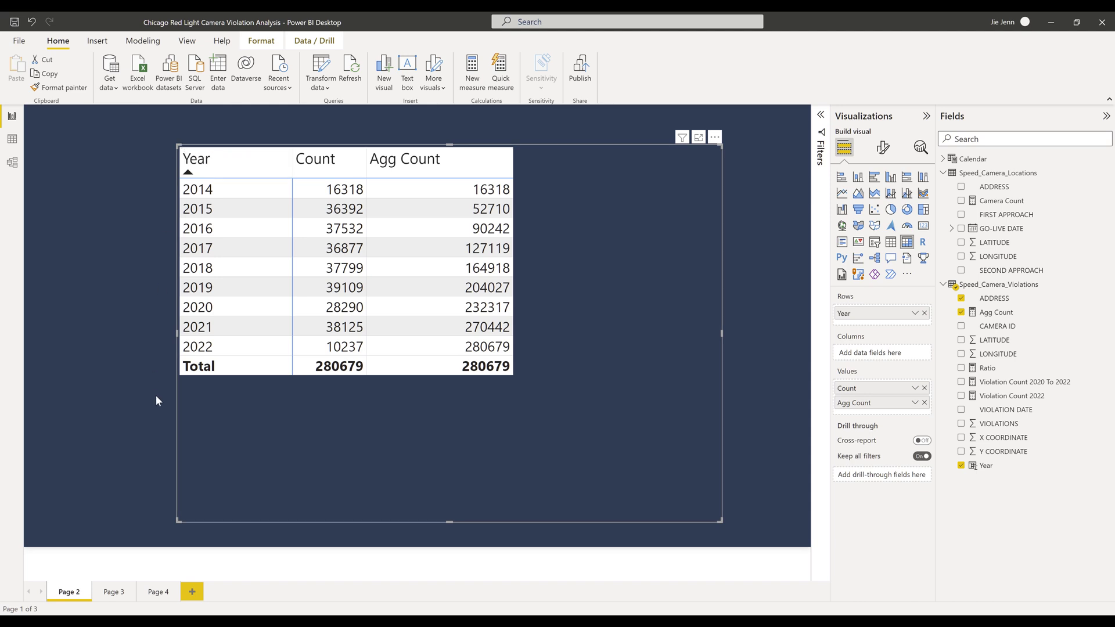
{"action": "mouse_move", "coordinate": [346, 425]}
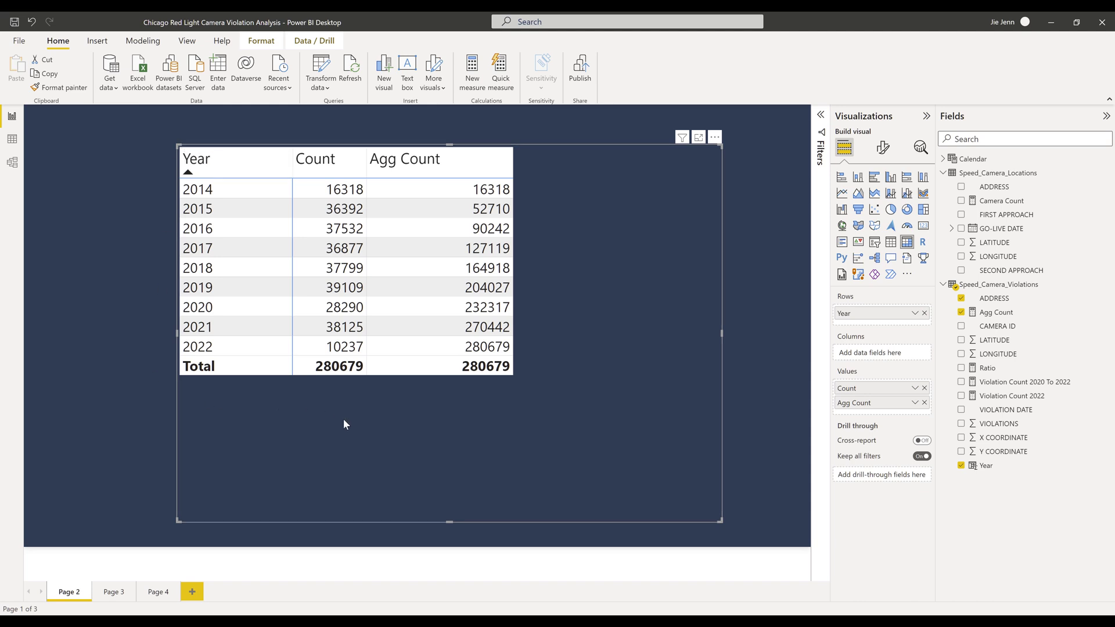
{"action": "mouse_move", "coordinate": [229, 173]}
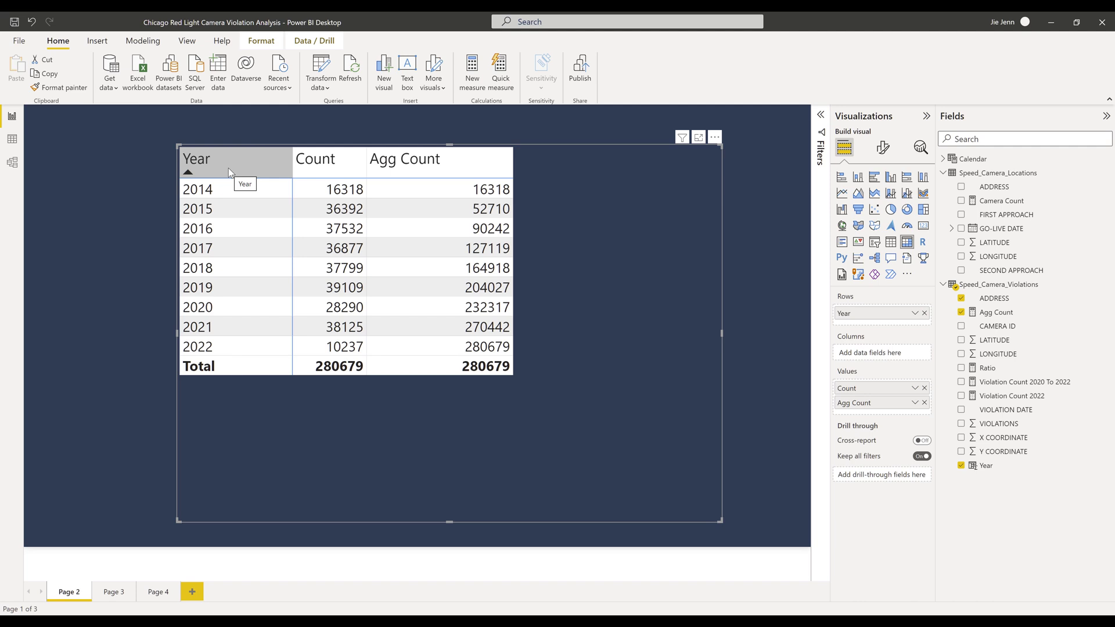
{"action": "mouse_move", "coordinate": [438, 435]}
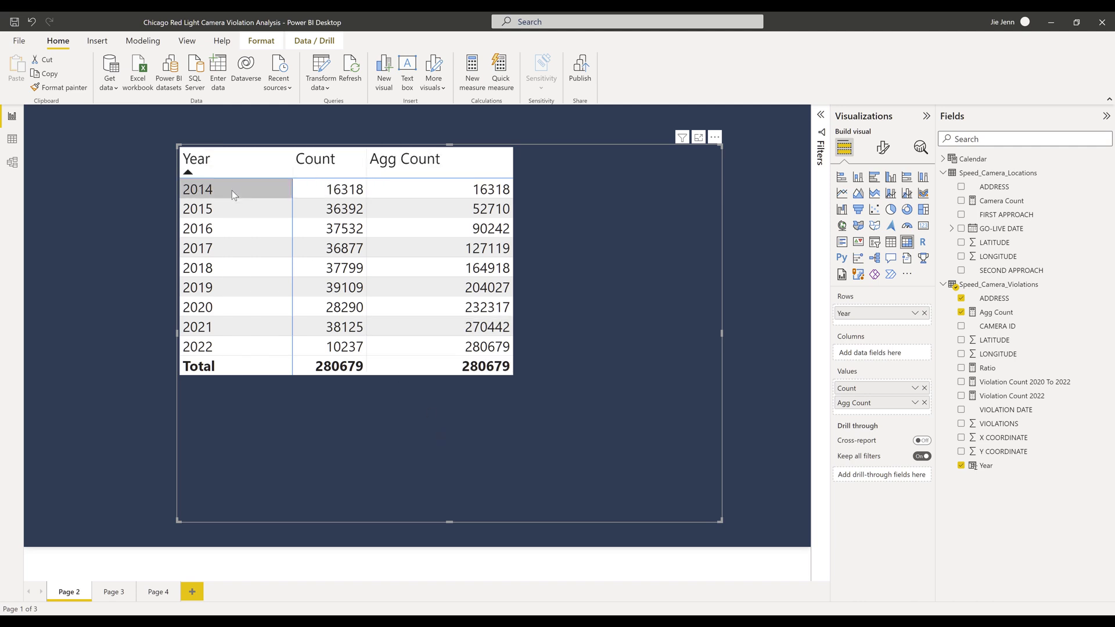
{"action": "mouse_move", "coordinate": [292, 200]}
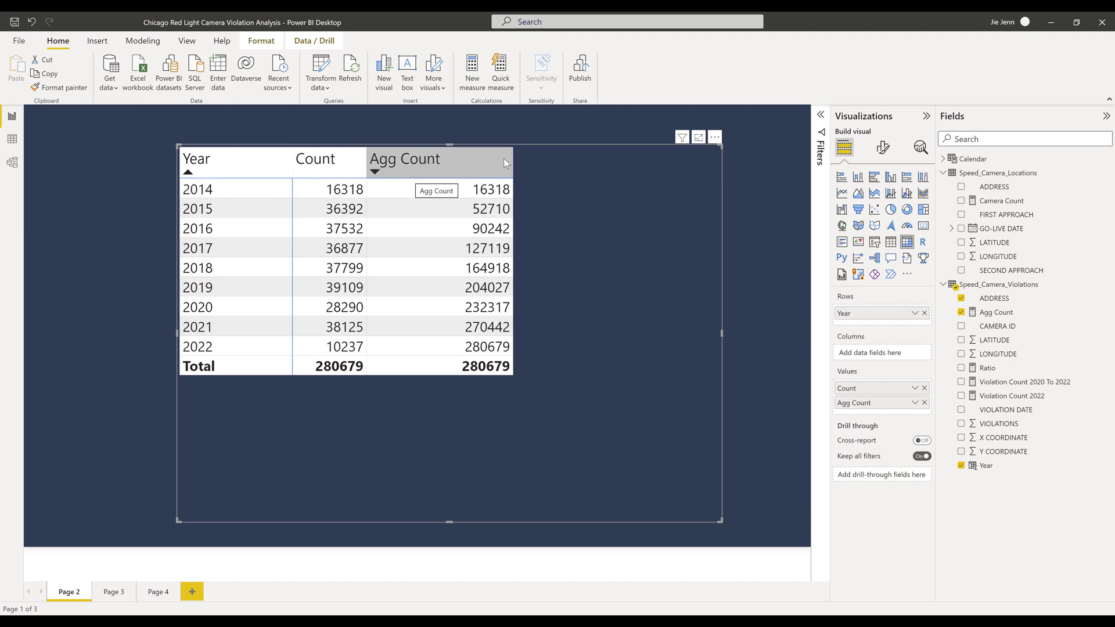
{"action": "mouse_move", "coordinate": [330, 188]}
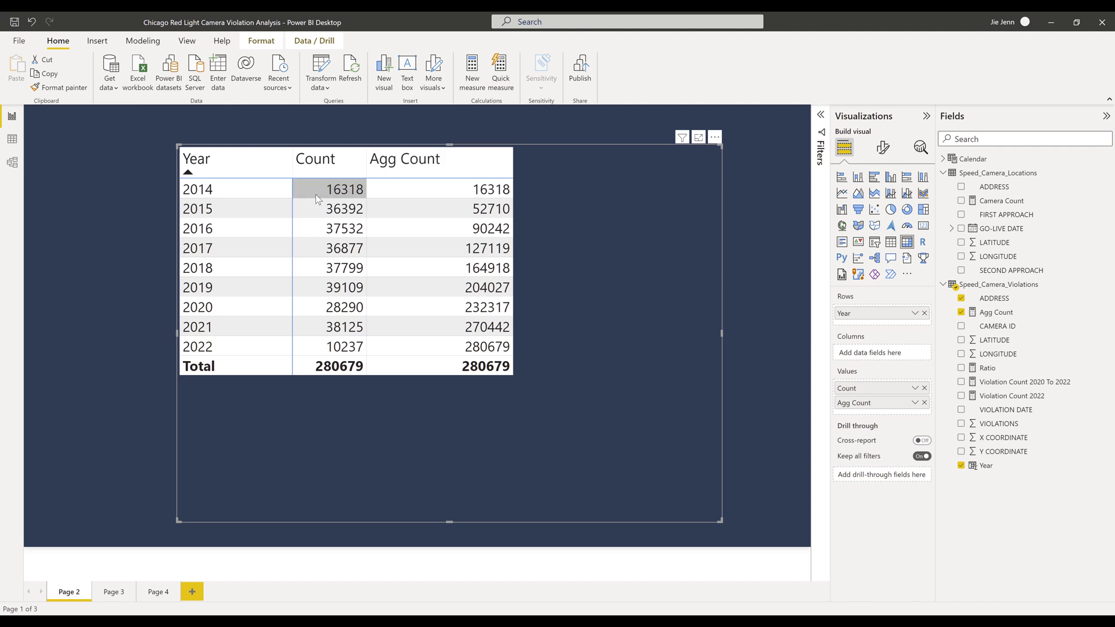
{"action": "mouse_move", "coordinate": [131, 152]}
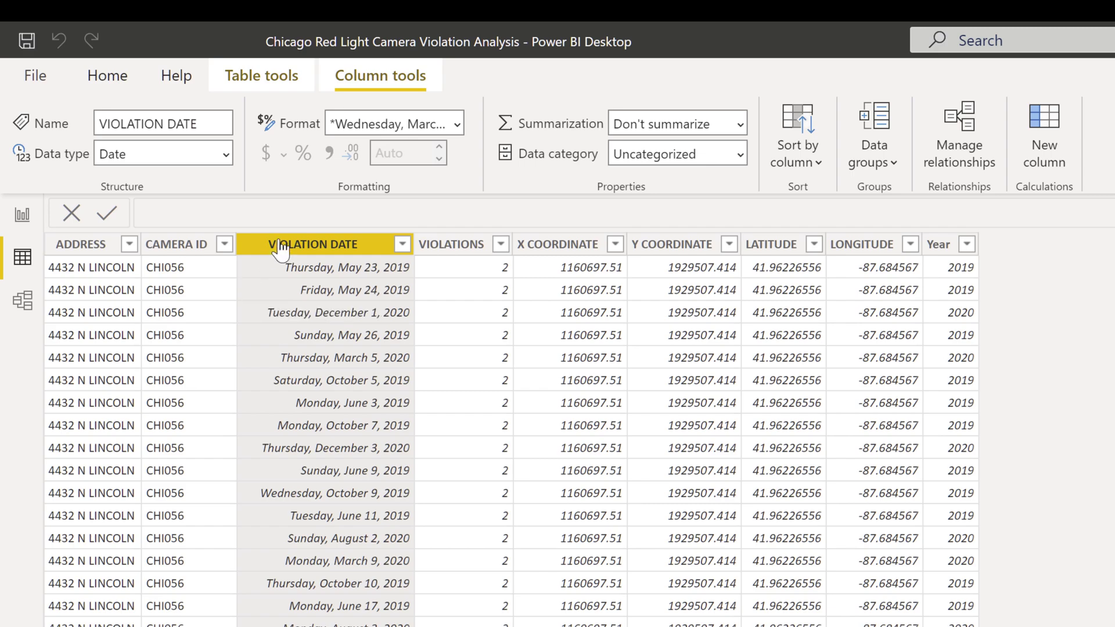
{"action": "mouse_move", "coordinate": [313, 244]}
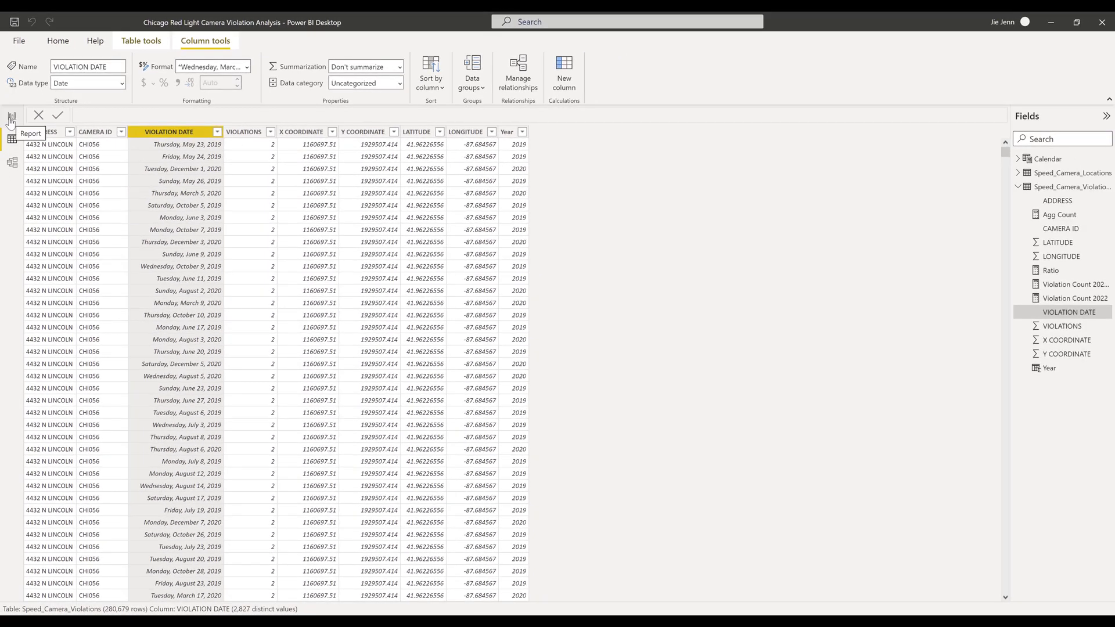
Add a matrix on Page 3 with Year as rows and view the Year column's formula
{"action": "left_click", "coordinate": [12, 115]}
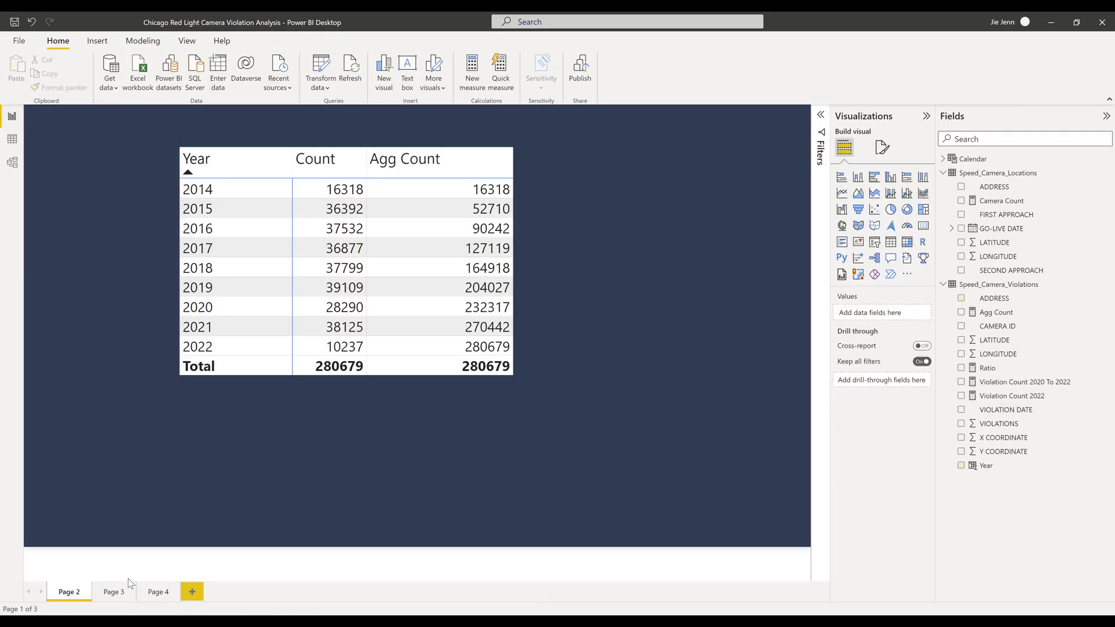
{"action": "left_click", "coordinate": [113, 592]}
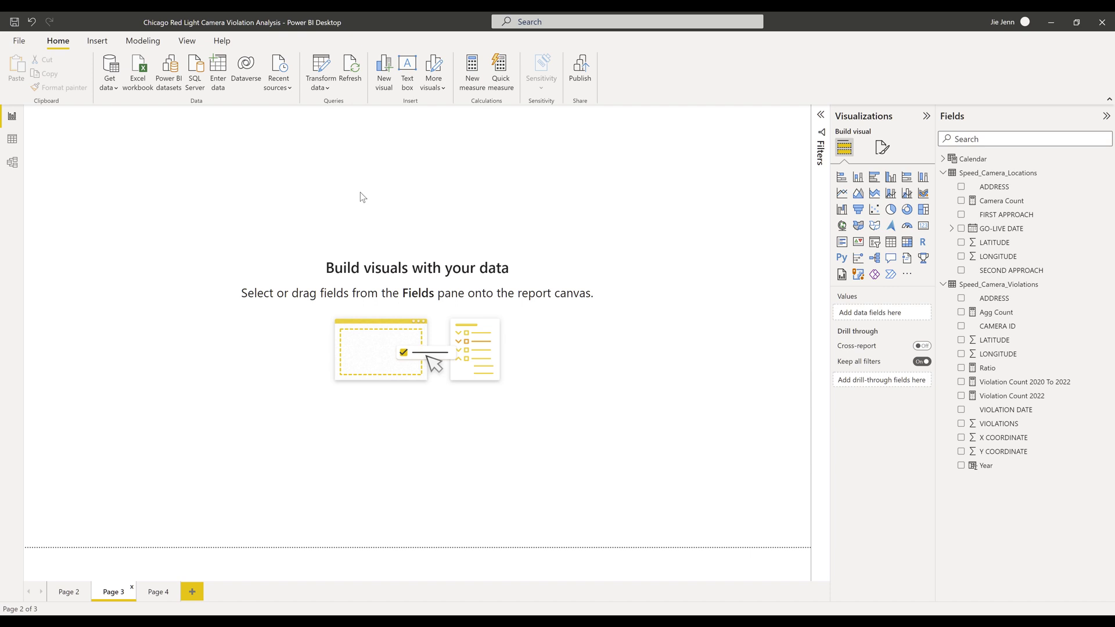
{"action": "mouse_move", "coordinate": [907, 243]}
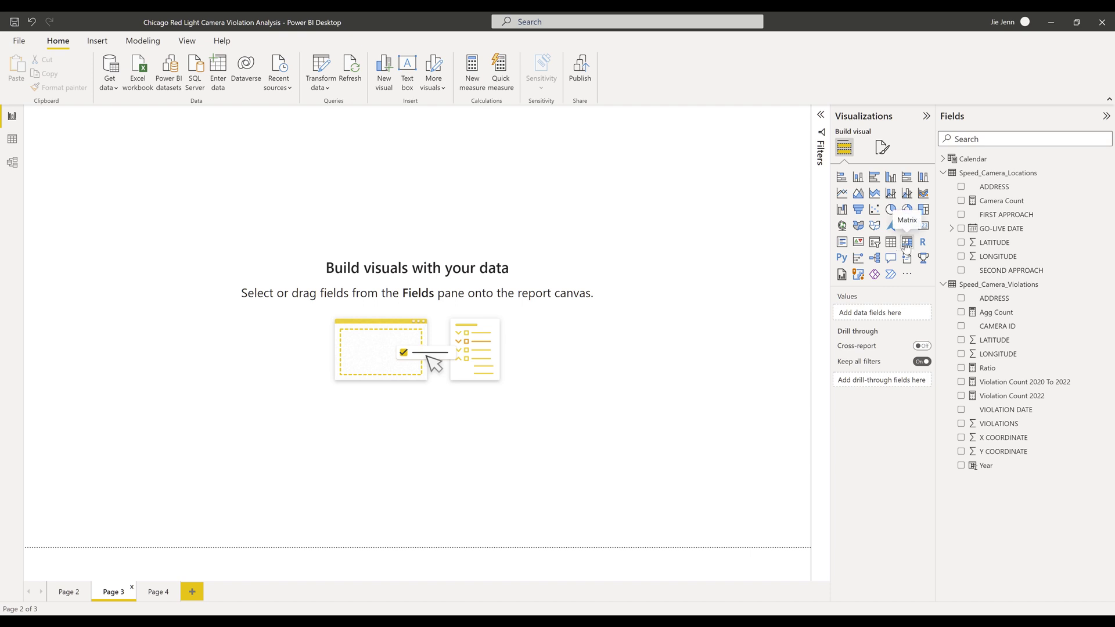
{"action": "left_click", "coordinate": [907, 242]}
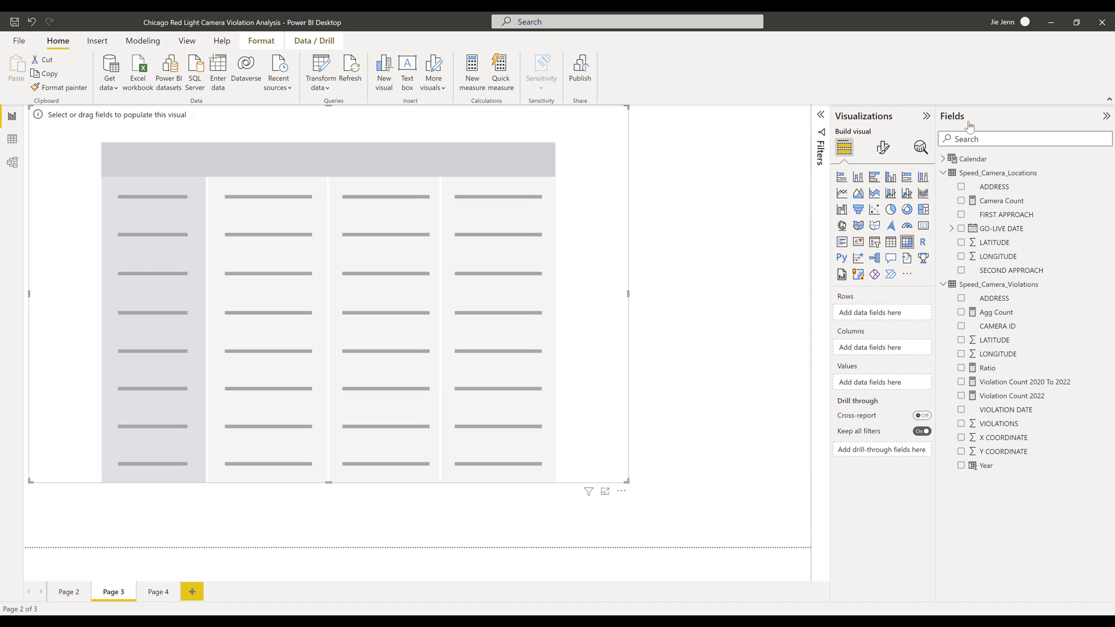
{"action": "mouse_move", "coordinate": [988, 466]}
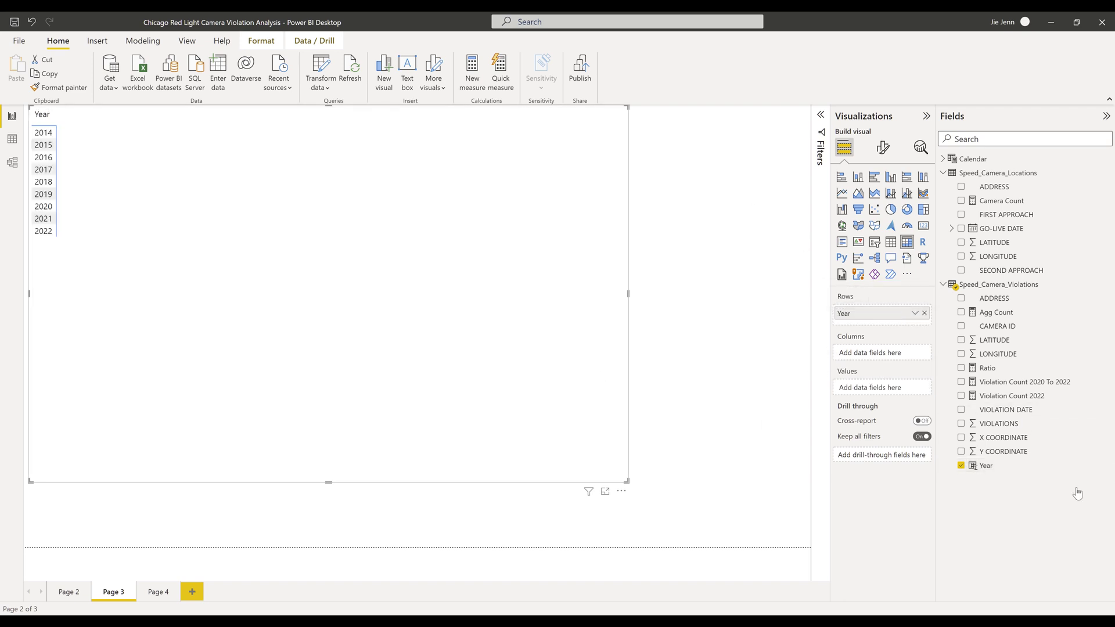
{"action": "left_click", "coordinate": [986, 465]}
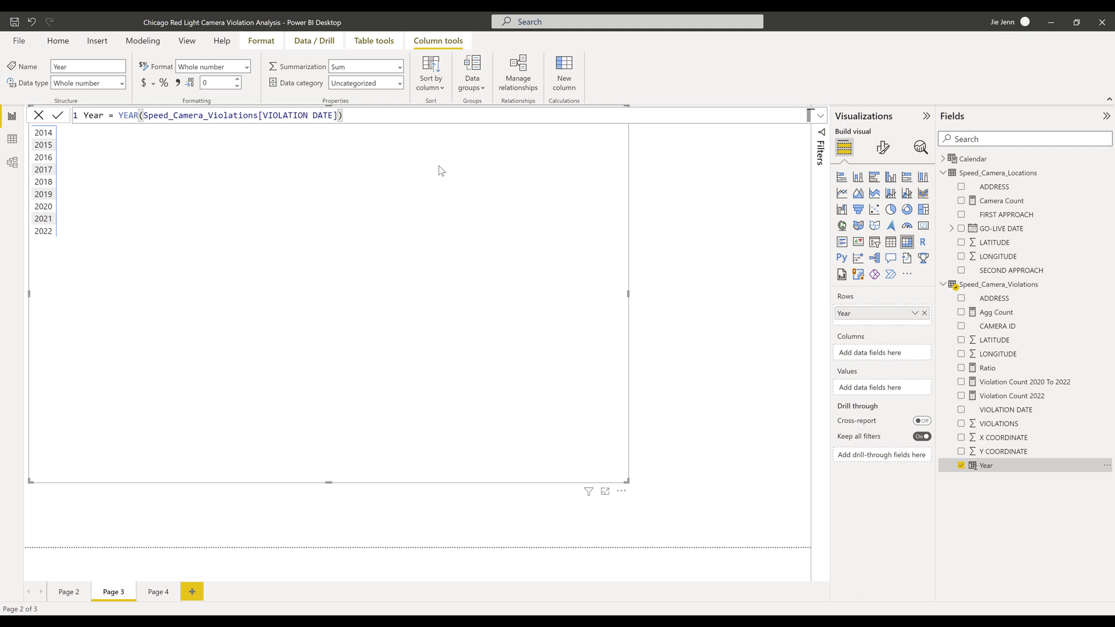
{"action": "mouse_move", "coordinate": [127, 115]}
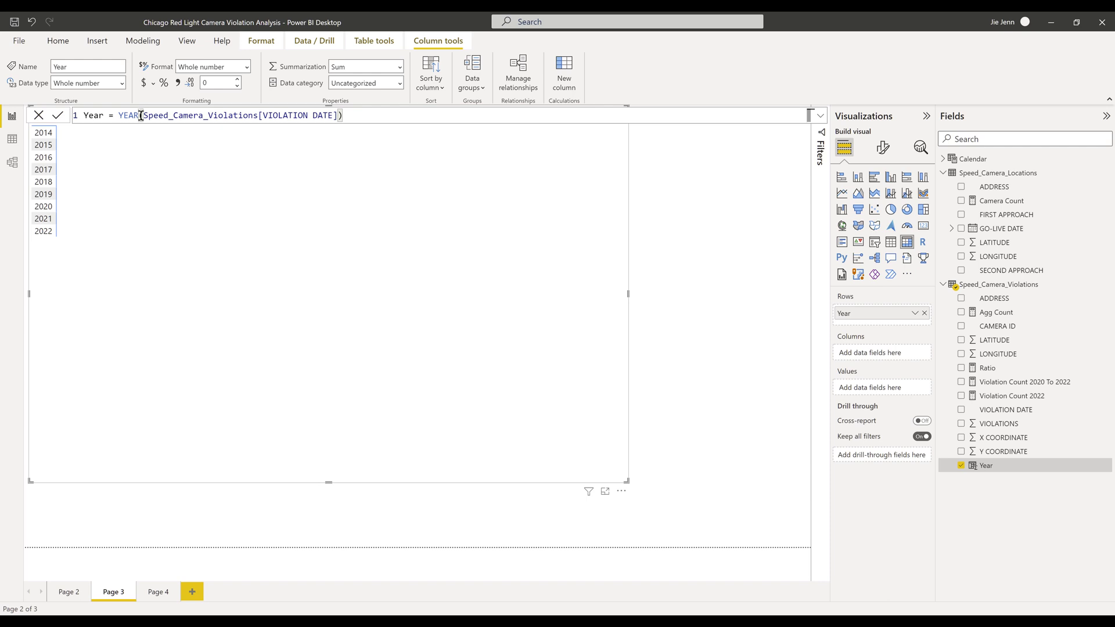
{"action": "mouse_move", "coordinate": [376, 115]}
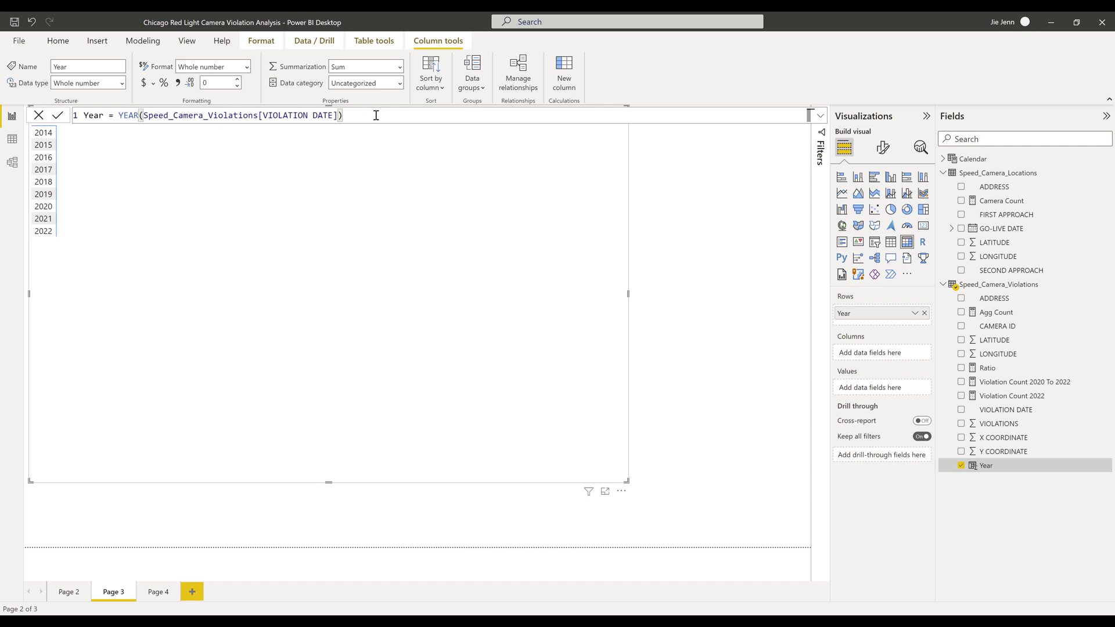
Enlarge the matrix text, setting column header font size to 14
{"action": "left_click", "coordinate": [883, 147]}
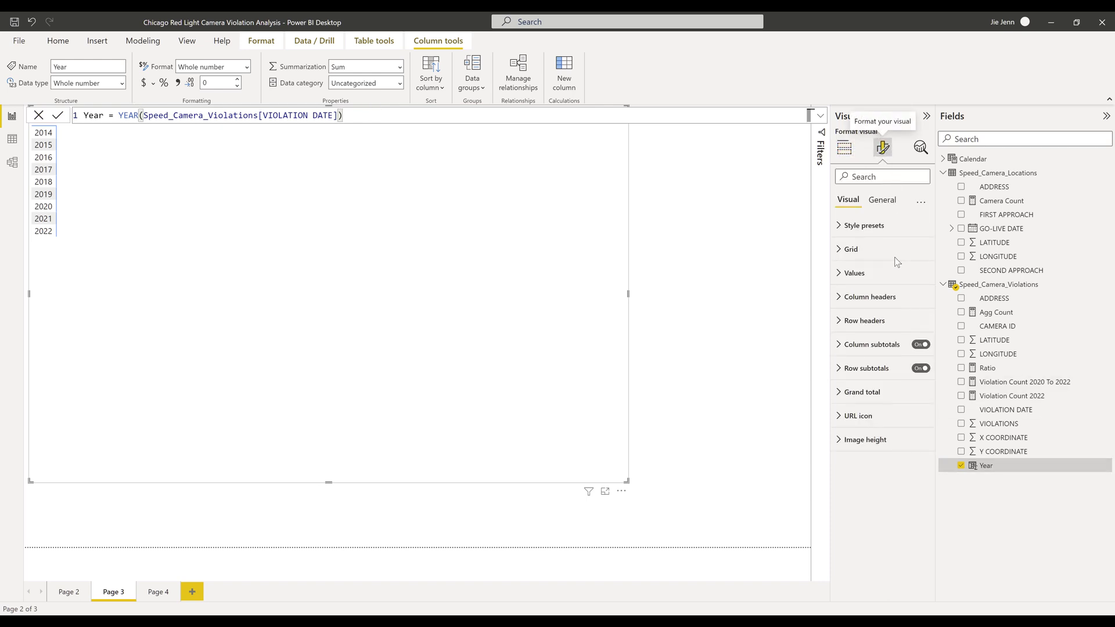
{"action": "left_click", "coordinate": [853, 273]}
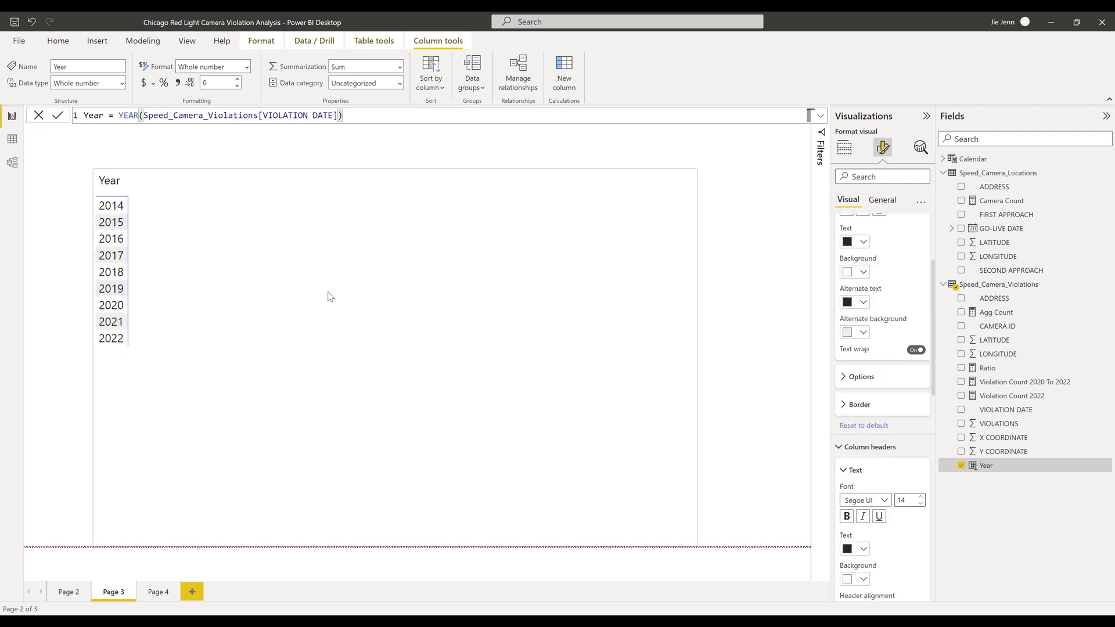
Summarize the Year value as Count of Year, giving yearly counts totalling 280679
{"action": "left_click", "coordinate": [844, 147]}
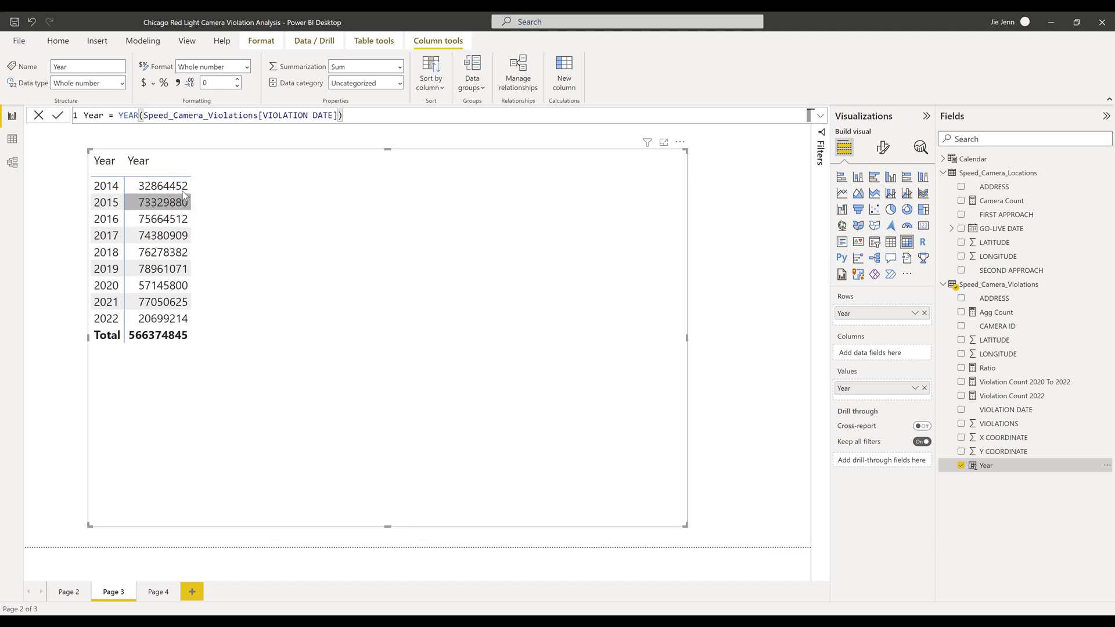
{"action": "mouse_move", "coordinate": [918, 395]}
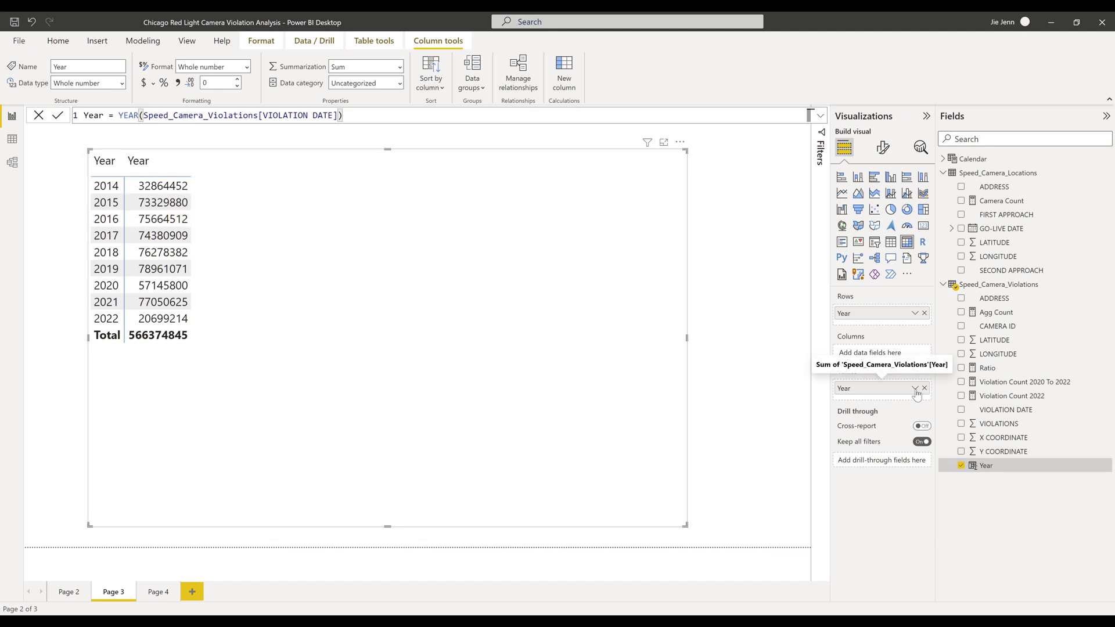
{"action": "left_click", "coordinate": [913, 389]}
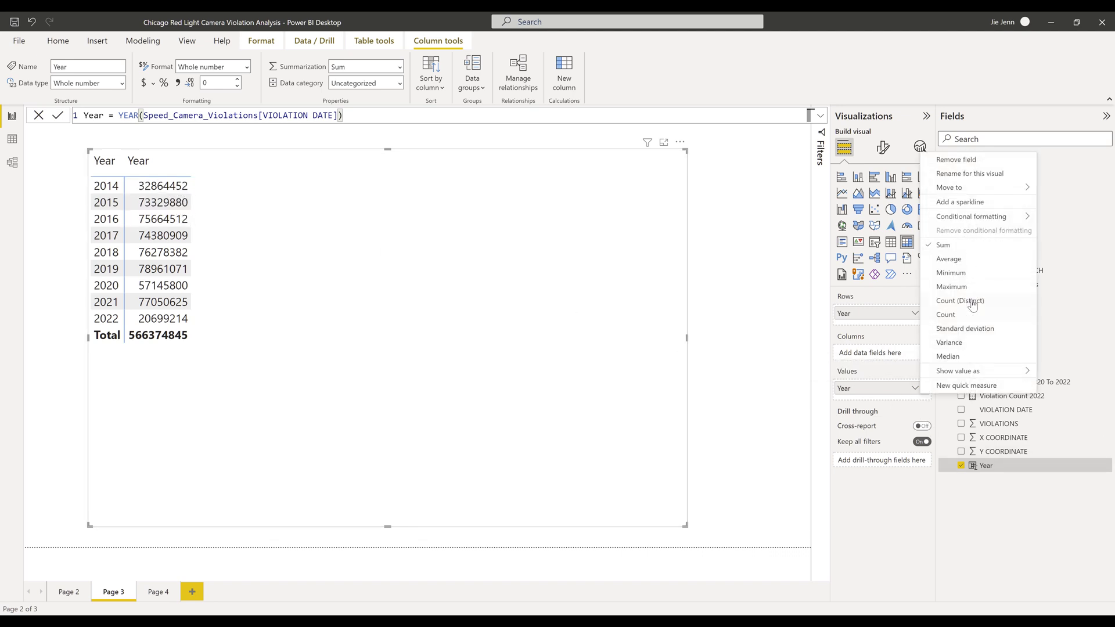
{"action": "left_click", "coordinate": [945, 314]}
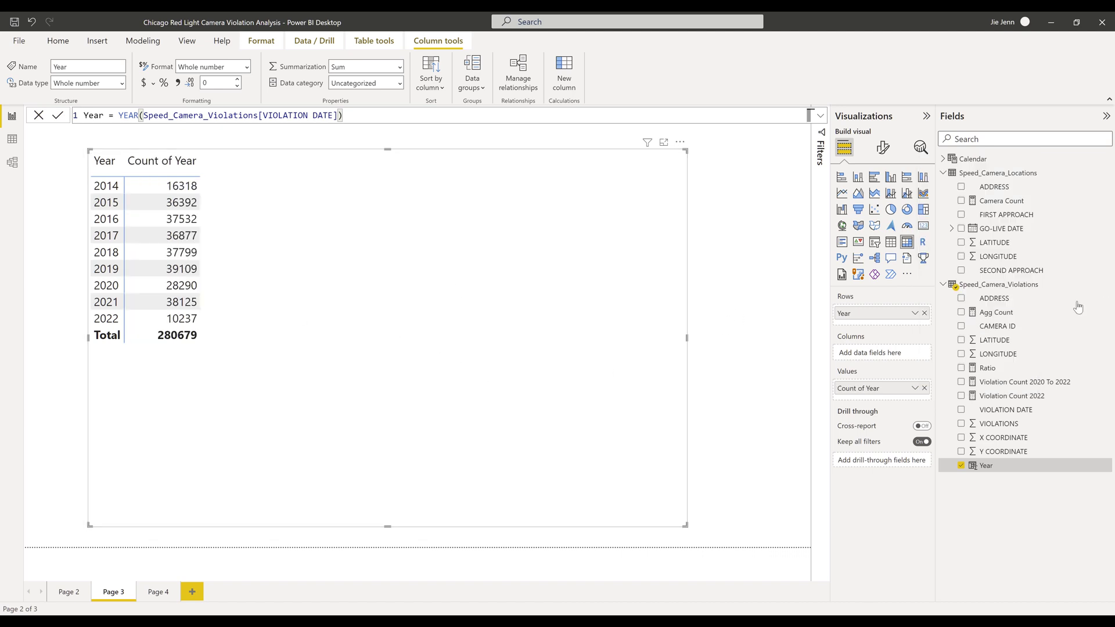
{"action": "right_click", "coordinate": [1002, 284]}
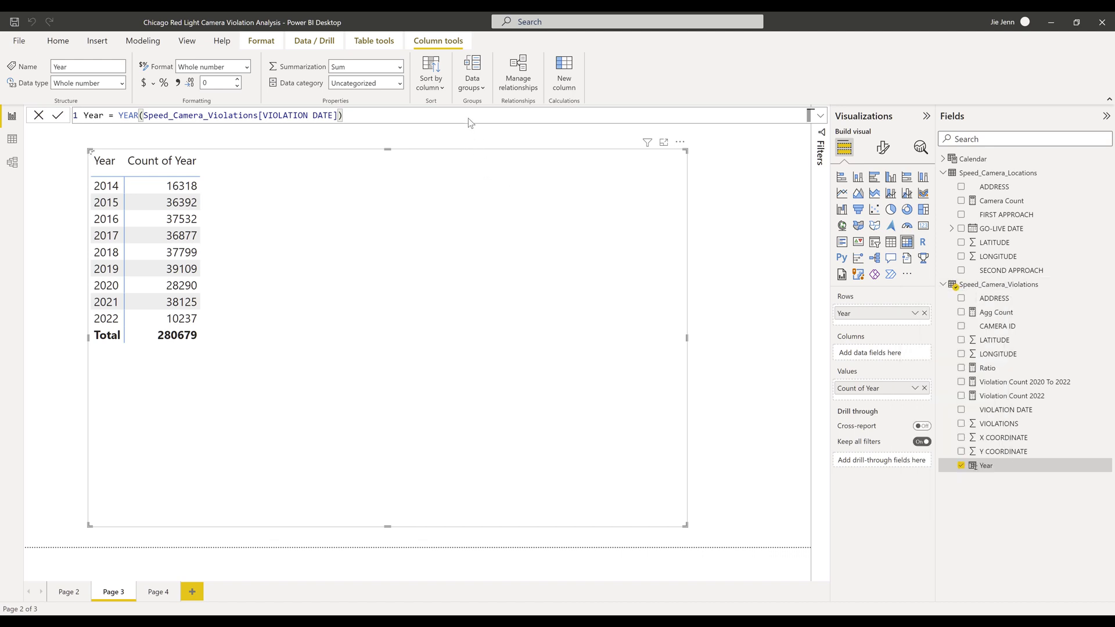
Start a new measure Agg Count2 = CALCULATE( COUNT([ADDRESS]), in the violations table
{"action": "left_click", "coordinate": [431, 71]}
{"action": "type", "text": "A"}
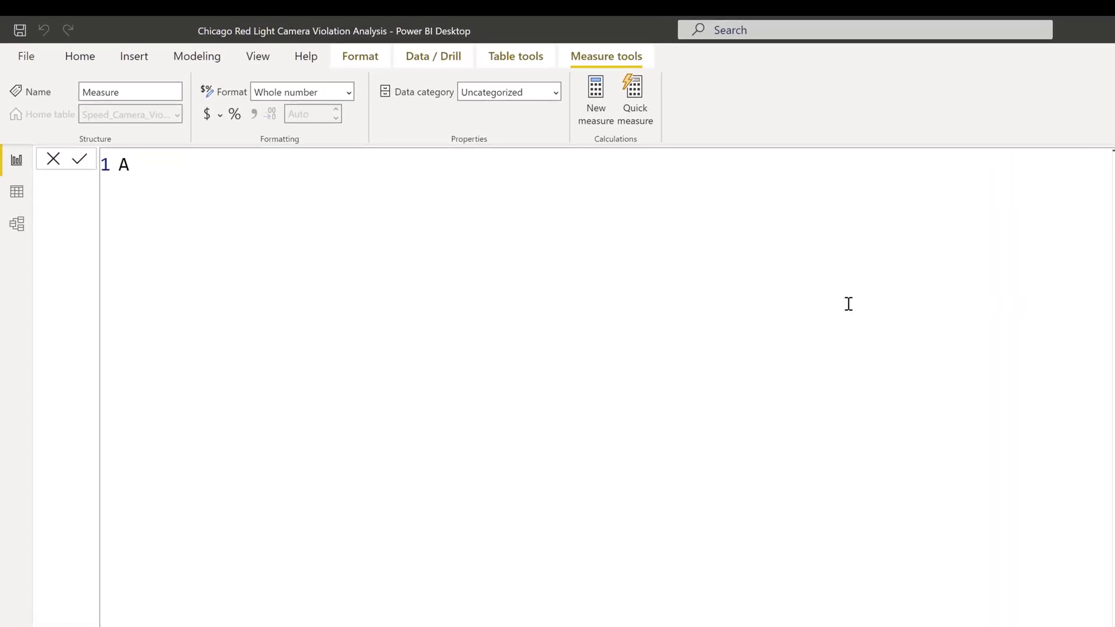
{"action": "type", "text": "gg C"}
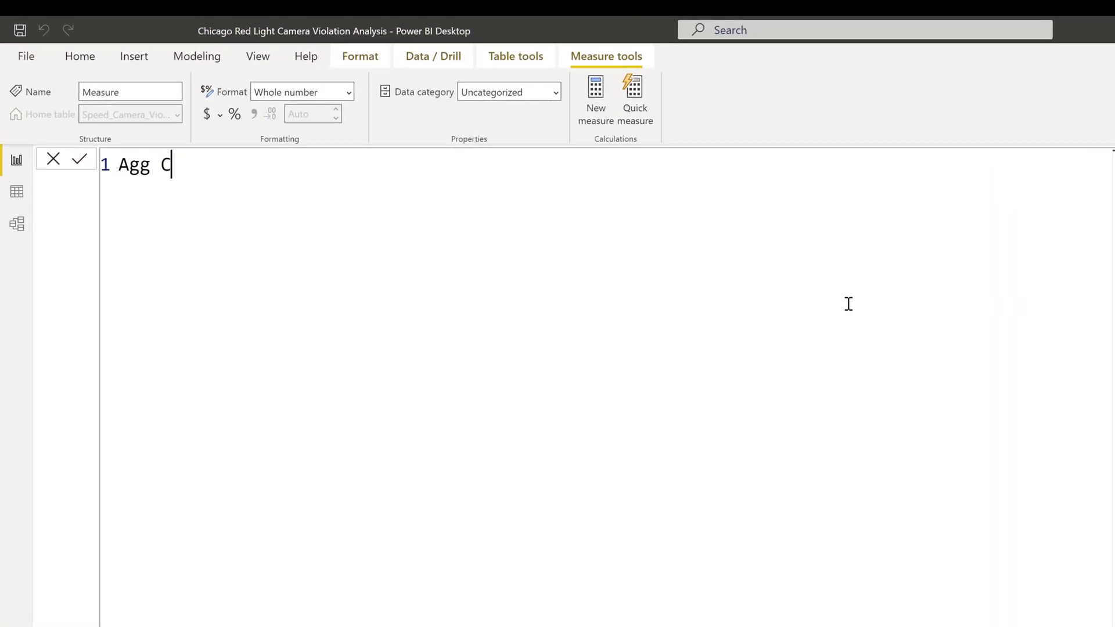
{"action": "type", "text": "ount2 ="}
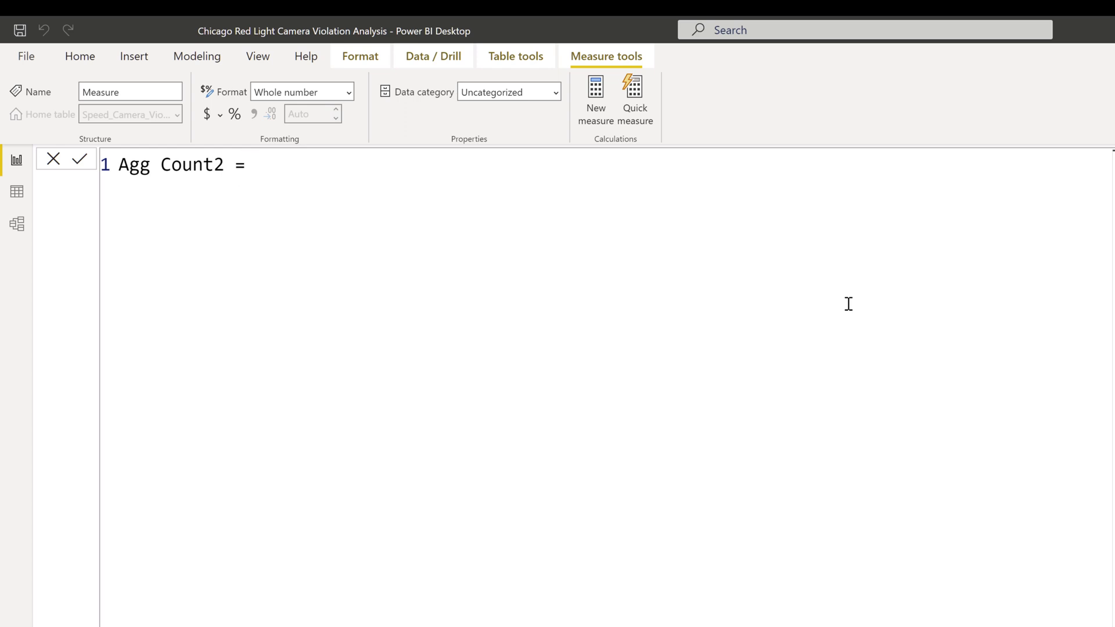
{"action": "type", "text": "CALCULATE("}
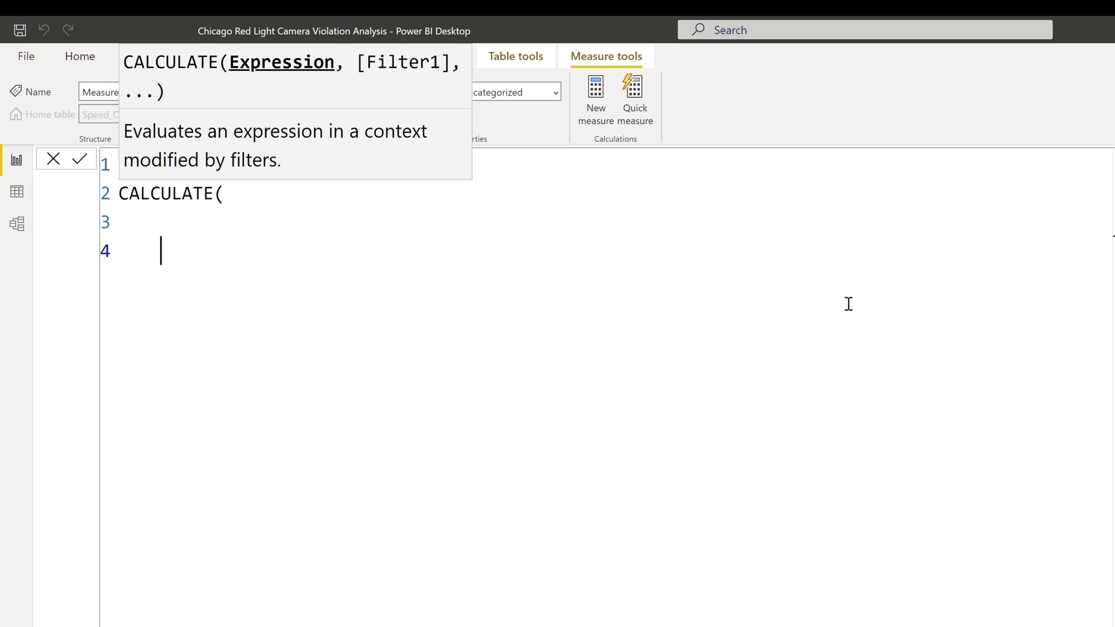
{"action": "type", "text": "C"}
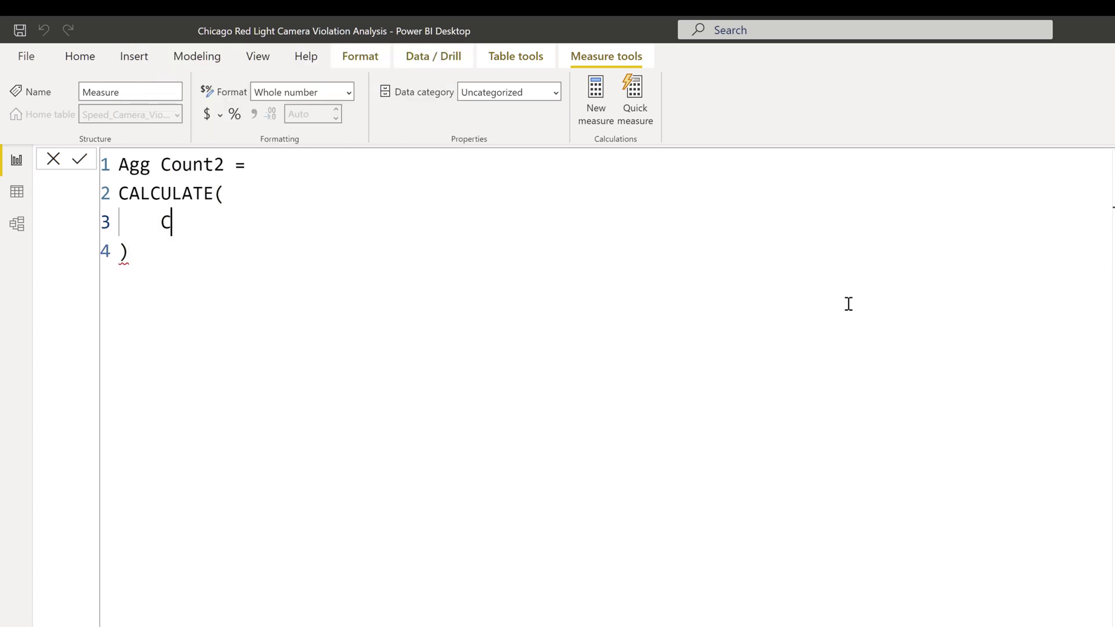
{"action": "type", "text": "OUNT([ADDRESS"}
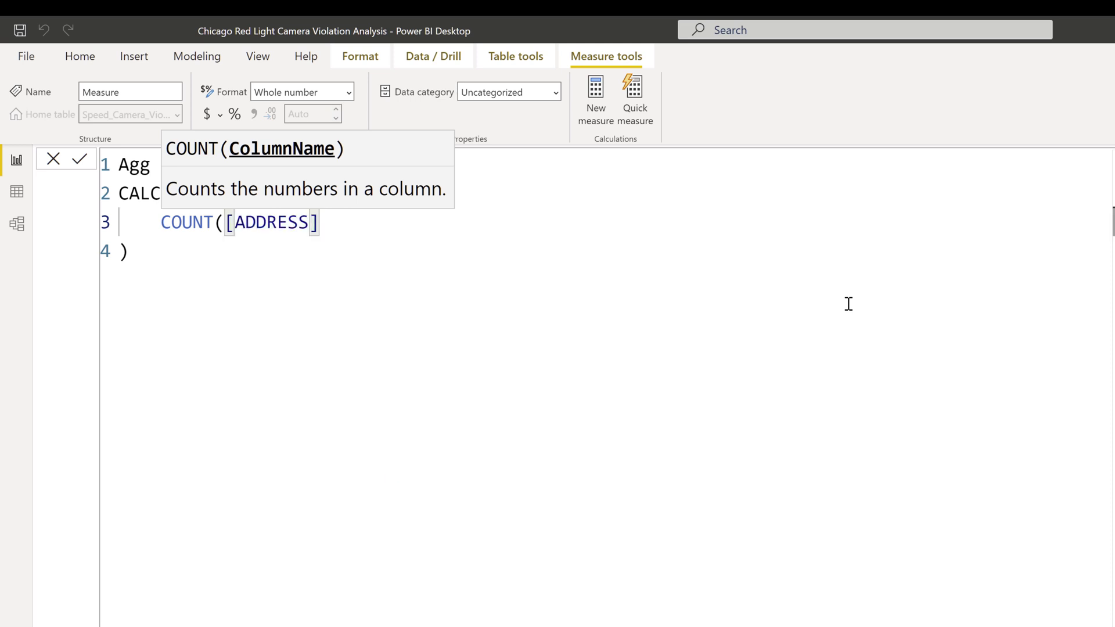
{"action": "type", "text": ","}
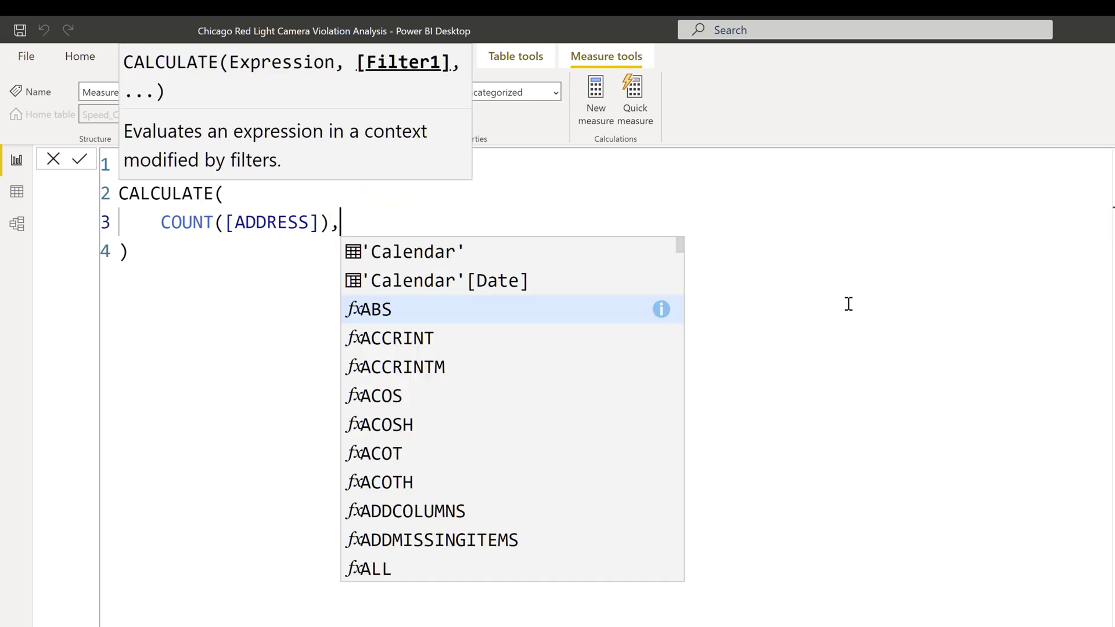
Add FILTER(ALLSELECTED(Speed_Camera_Violations), ...) as the CALCULATE filter argument
{"action": "key", "text": "enter"}
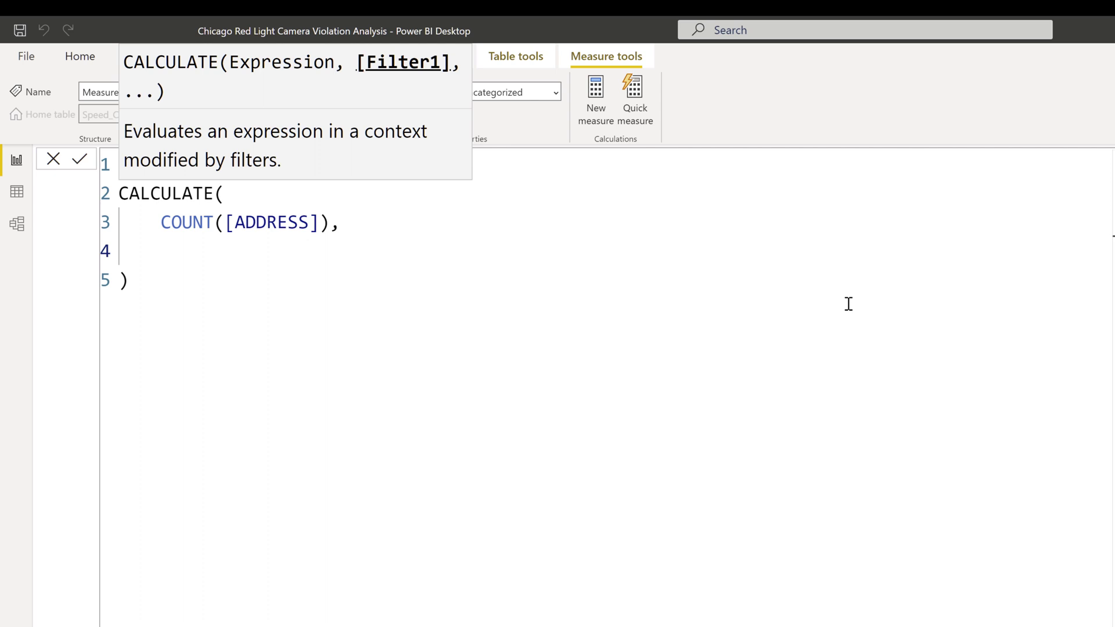
{"action": "left_click", "coordinate": [160, 251]}
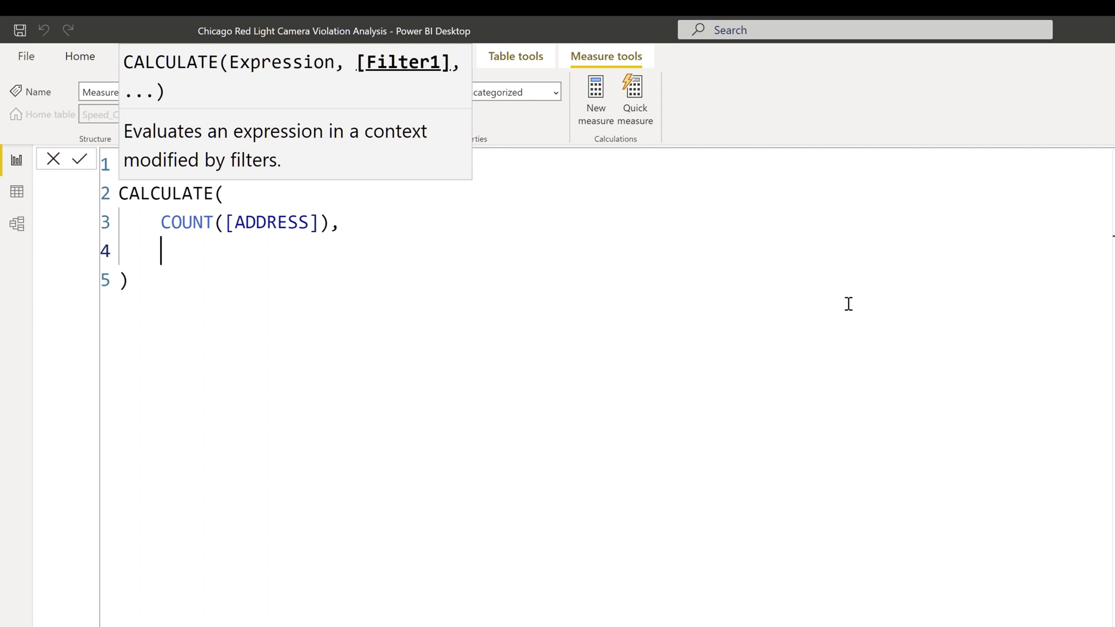
{"action": "type", "text": "FILTER("}
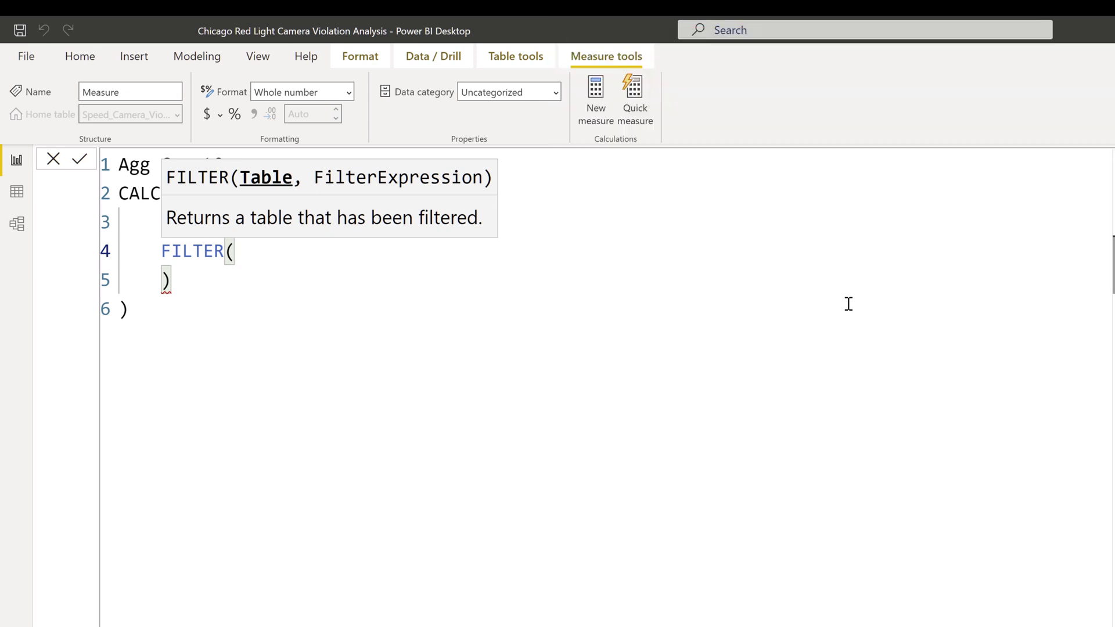
{"action": "left_click", "coordinate": [234, 251]}
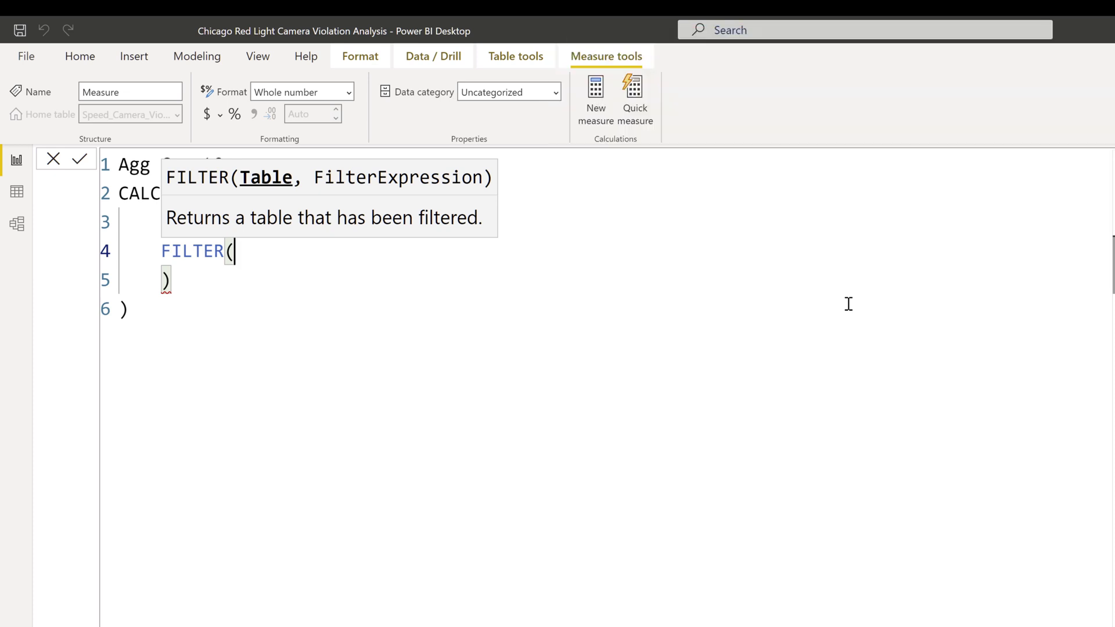
{"action": "type", "text": "spee"}
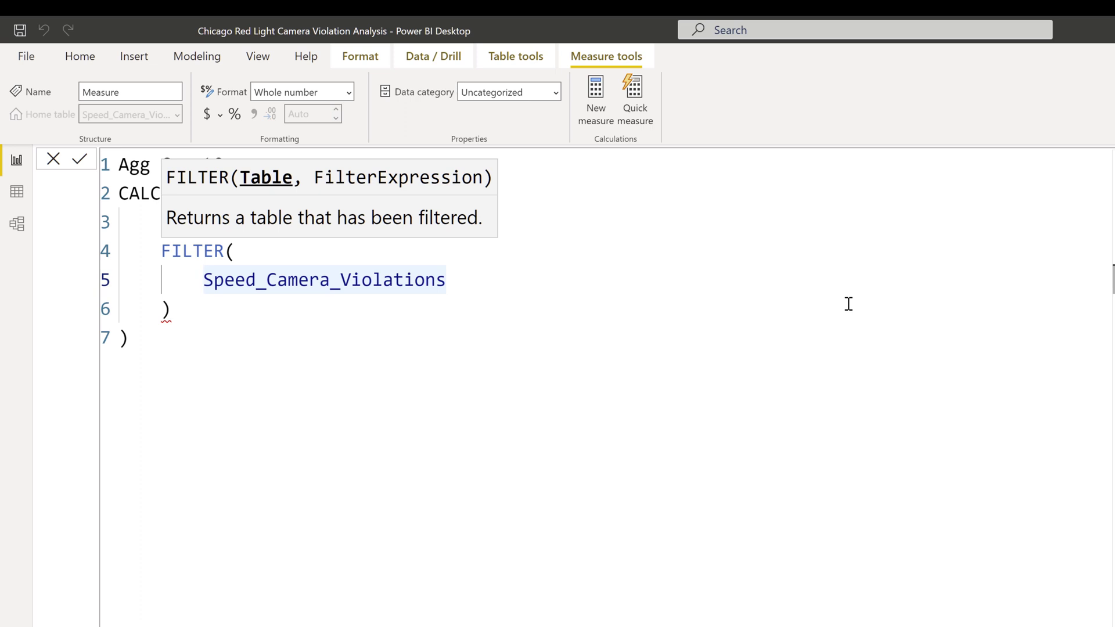
{"action": "type", "text": "ALLSELECTED("}
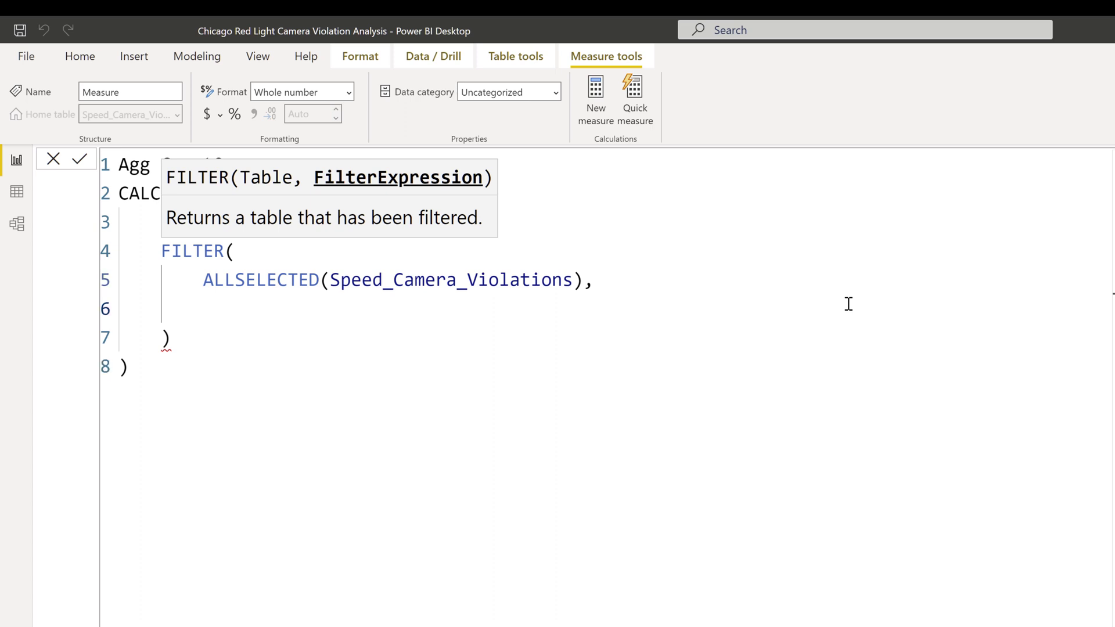
Complete the filter condition MAX([VIOLATION DATE]) >= [VIOLATION DATE]
{"action": "type", "text": "MAX("}
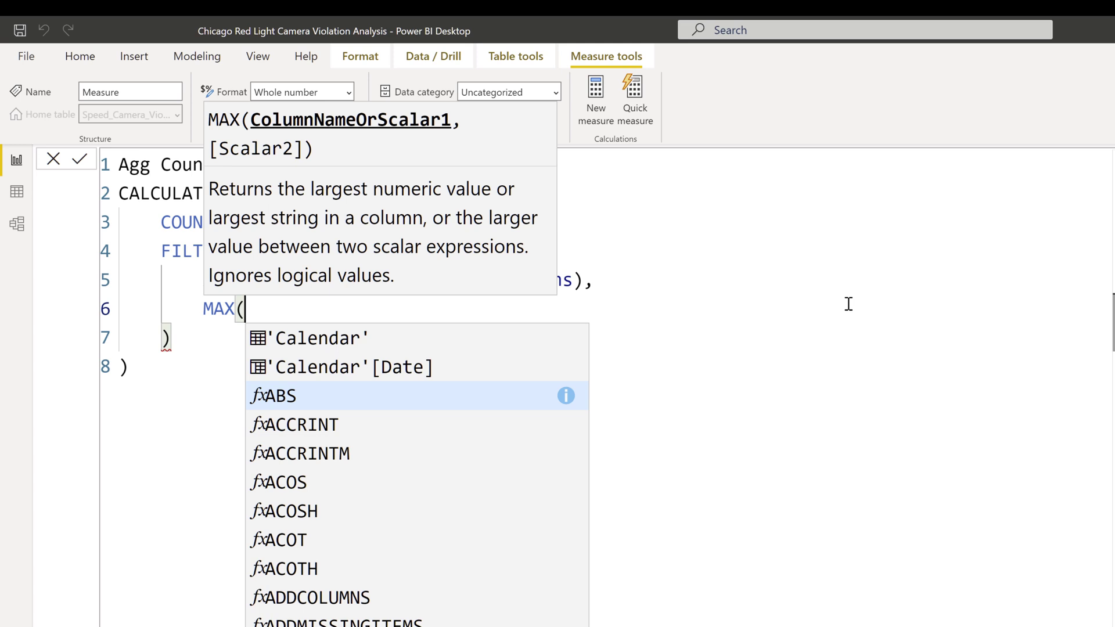
{"action": "type", "text": "[VIOLATION DATE])"}
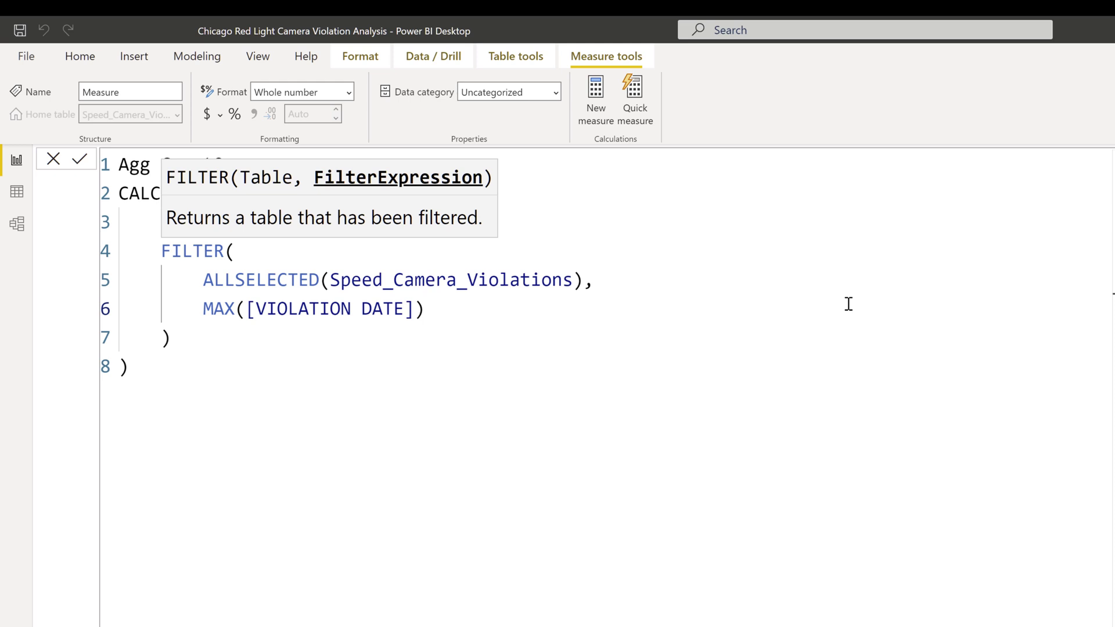
{"action": "type", "text": ">"}
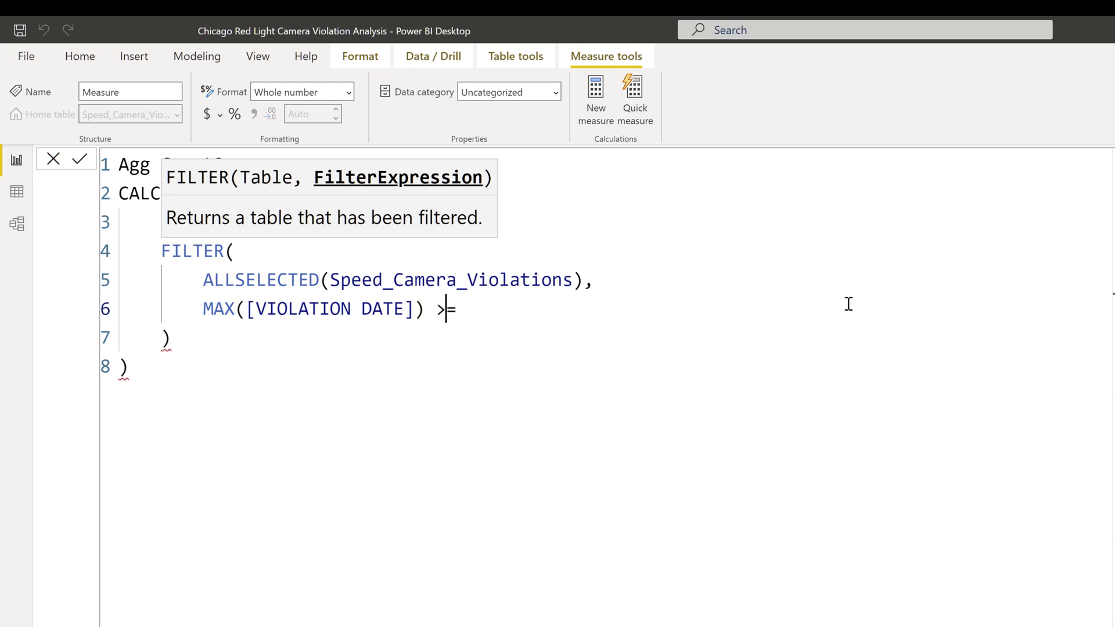
{"action": "type", "text": "="}
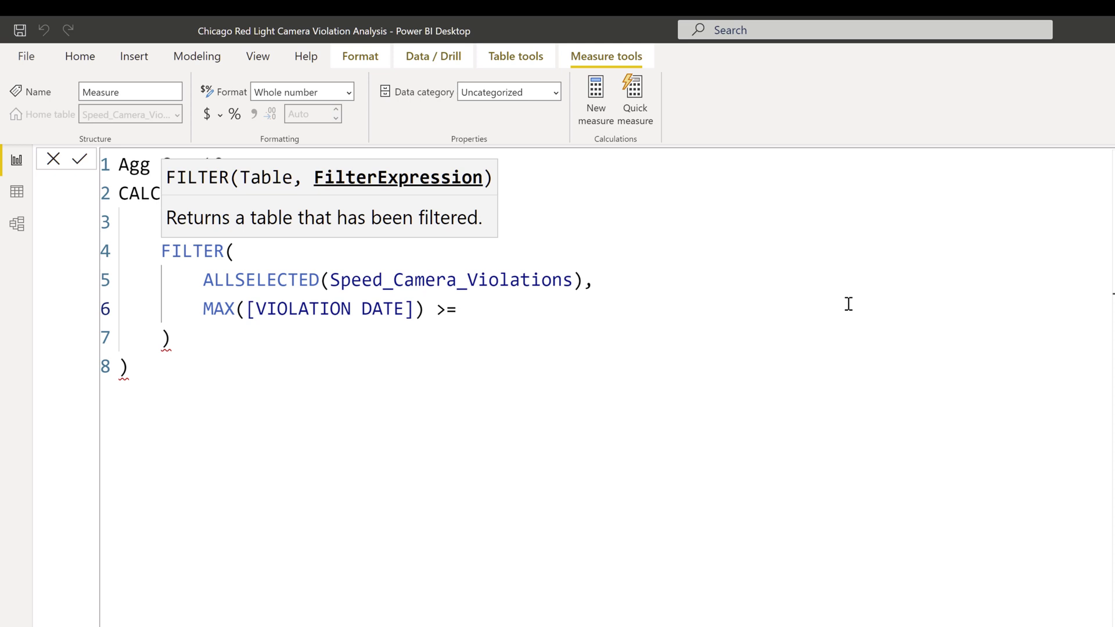
{"action": "type", "text": "[VIOLATION DATE]"}
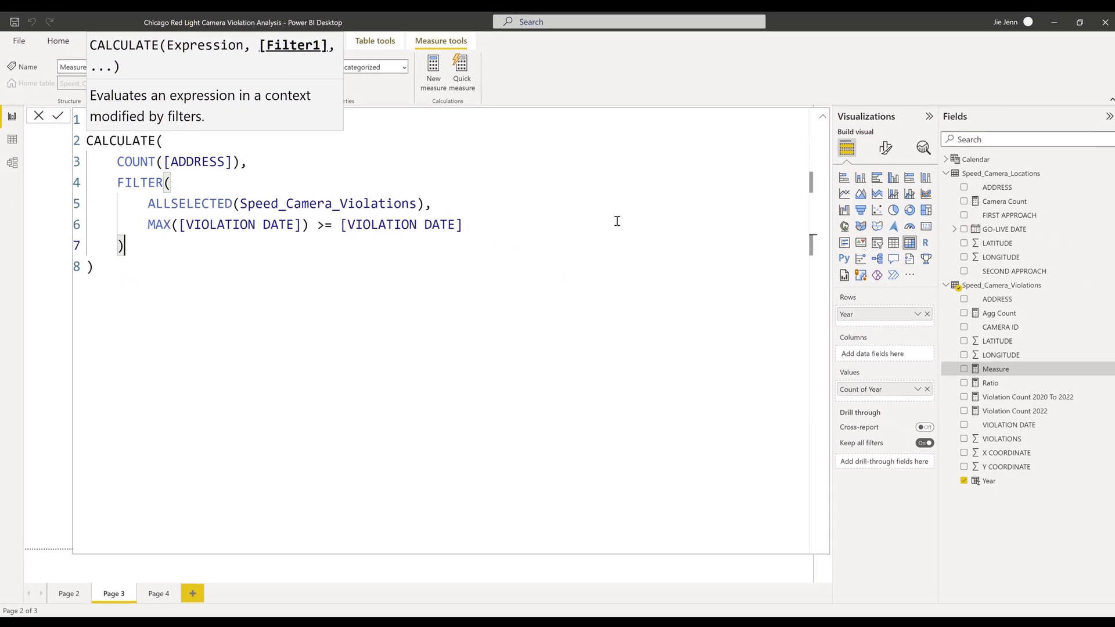
Commit the finished Agg Count2 measure to the Speed_Camera_Violations table
{"action": "left_click", "coordinate": [57, 115]}
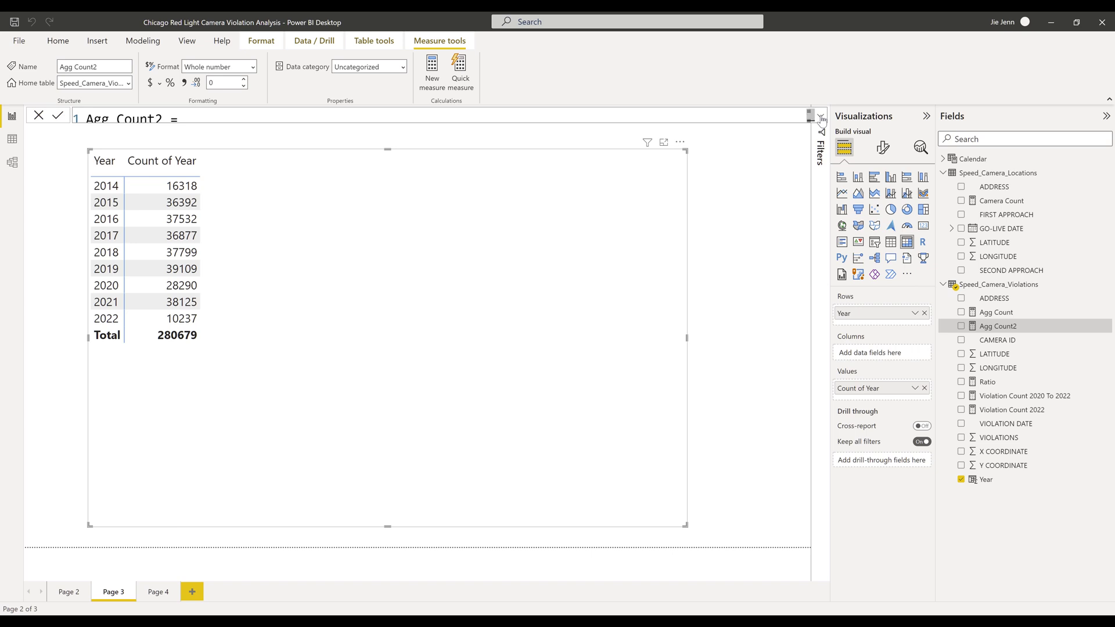
{"action": "mouse_move", "coordinate": [1005, 326]}
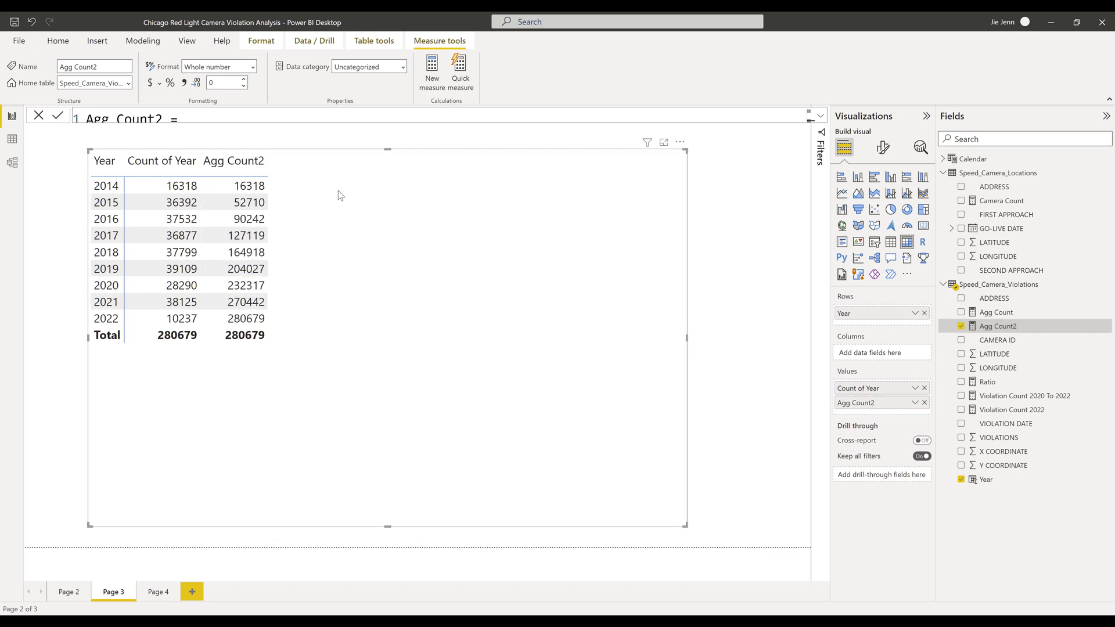
{"action": "mouse_move", "coordinate": [409, 218]}
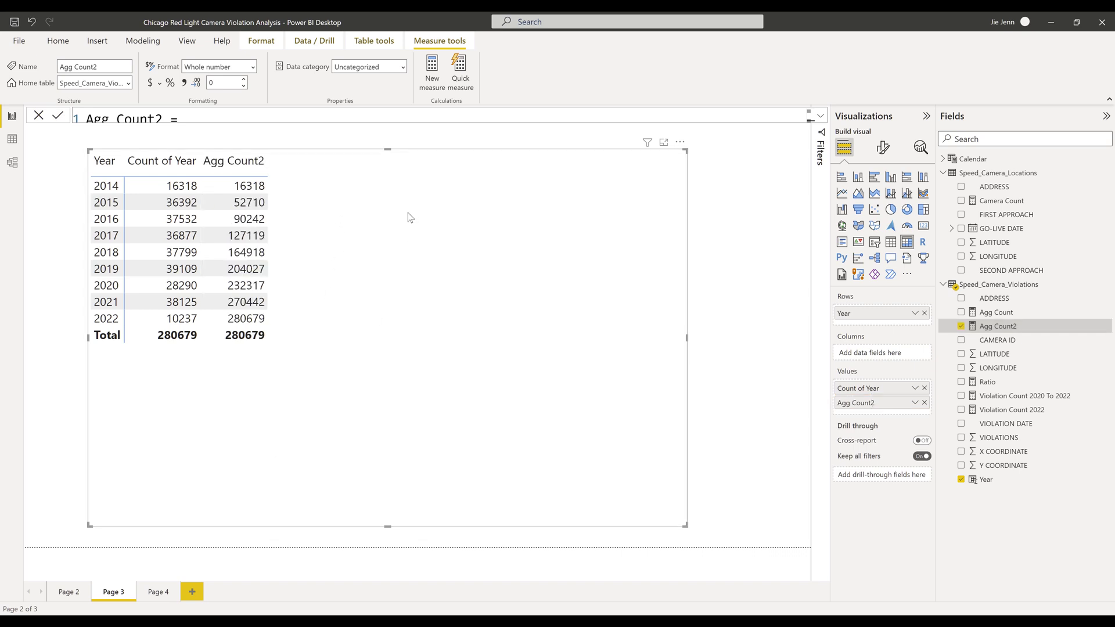
{"action": "mouse_move", "coordinate": [406, 219]}
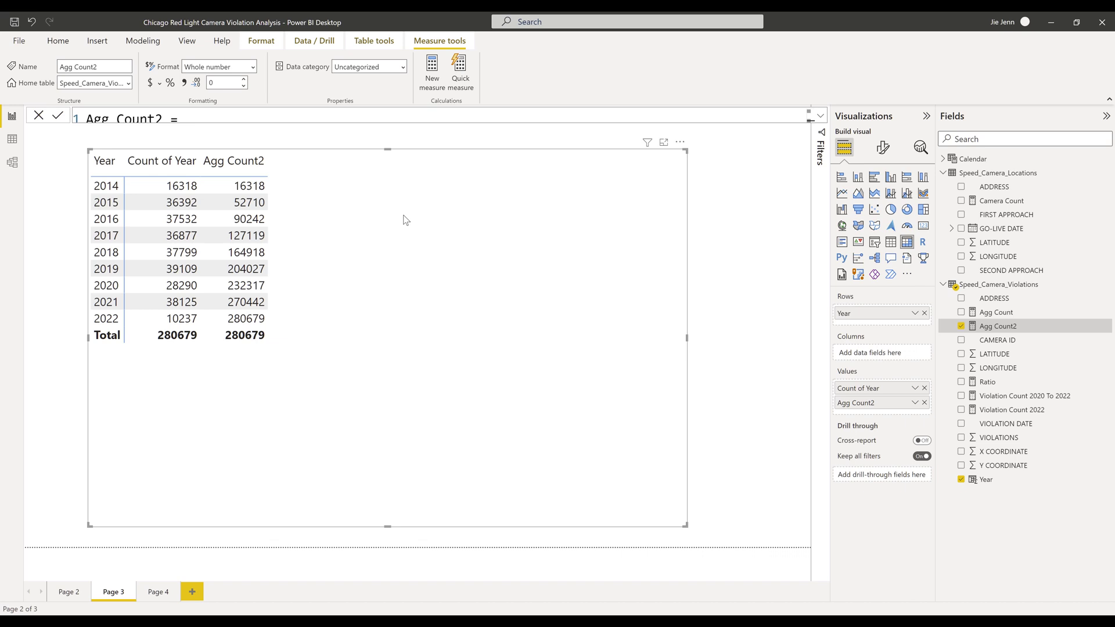